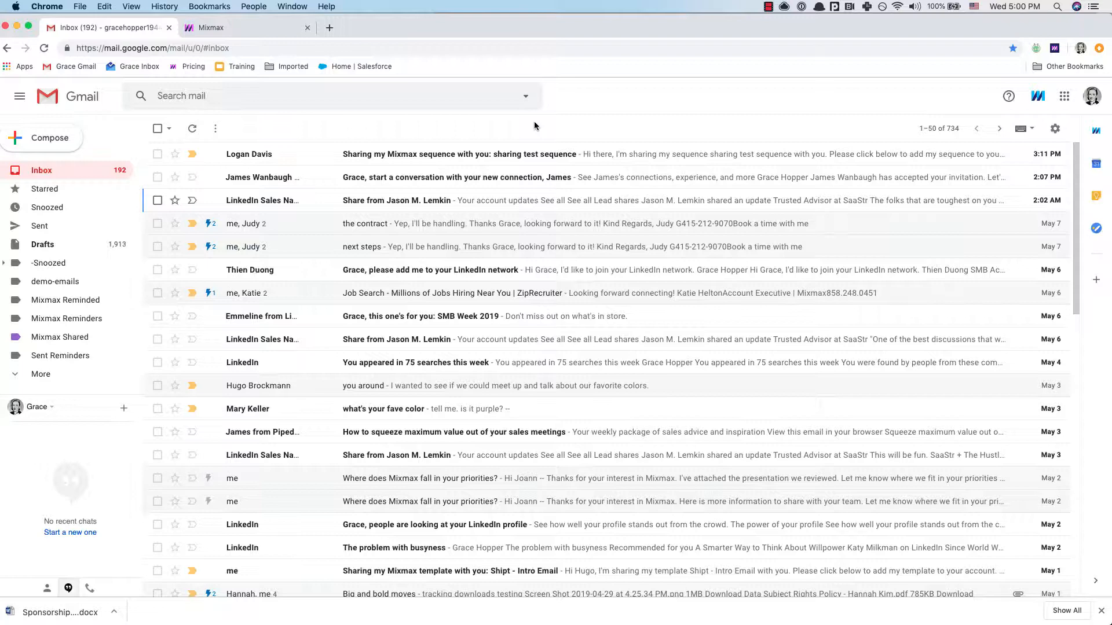
{"action": "mouse_move", "coordinate": [362, 126]}
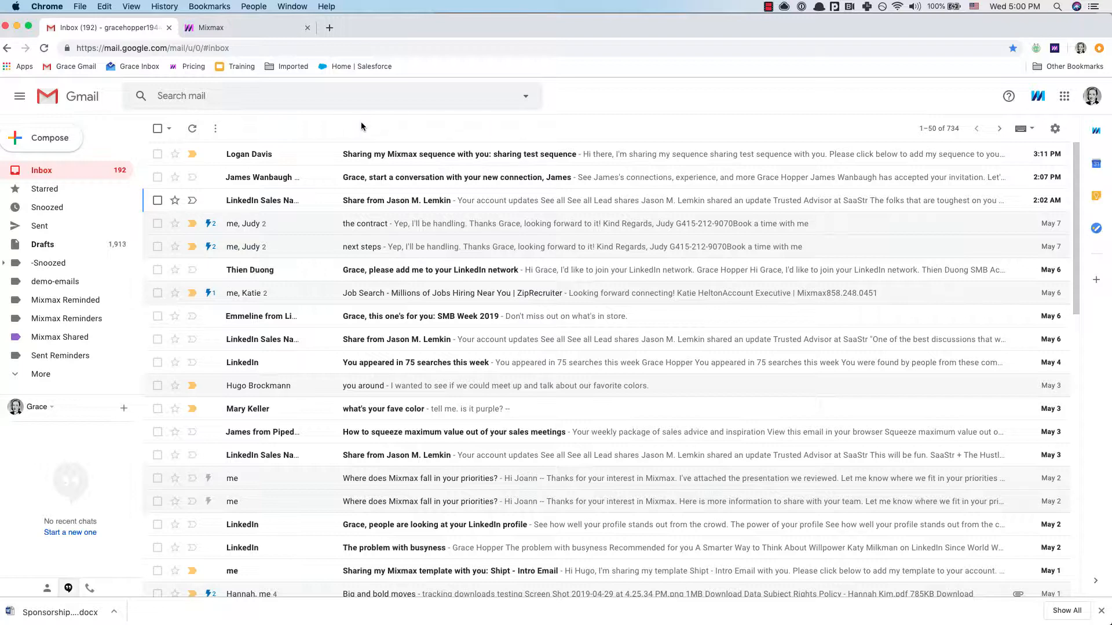
{"action": "mouse_move", "coordinate": [360, 126]}
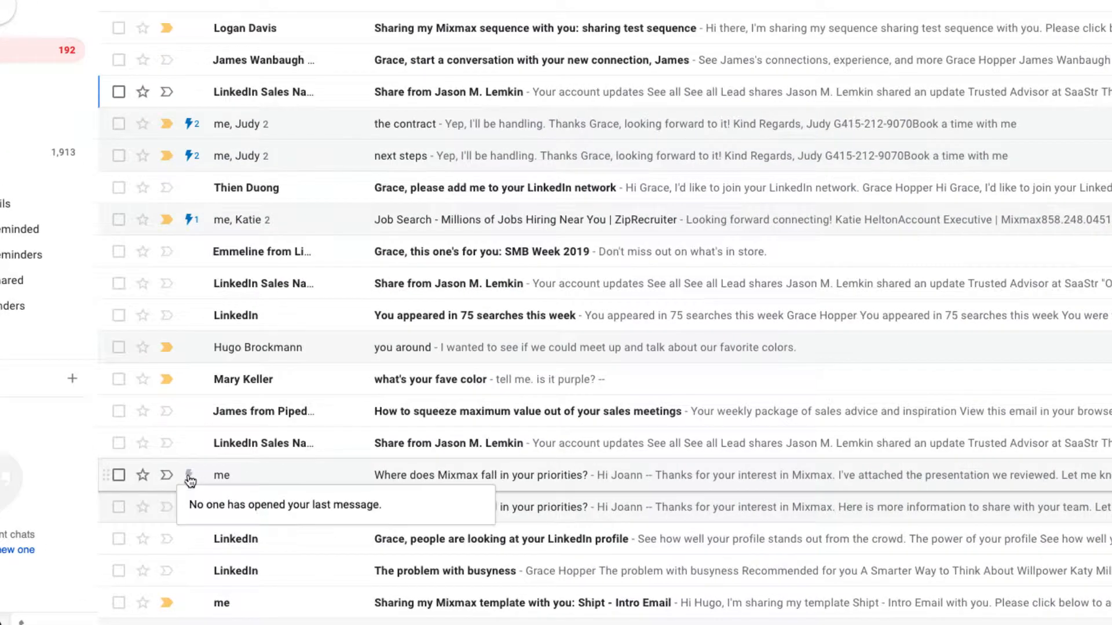
{"action": "mouse_move", "coordinate": [197, 325]}
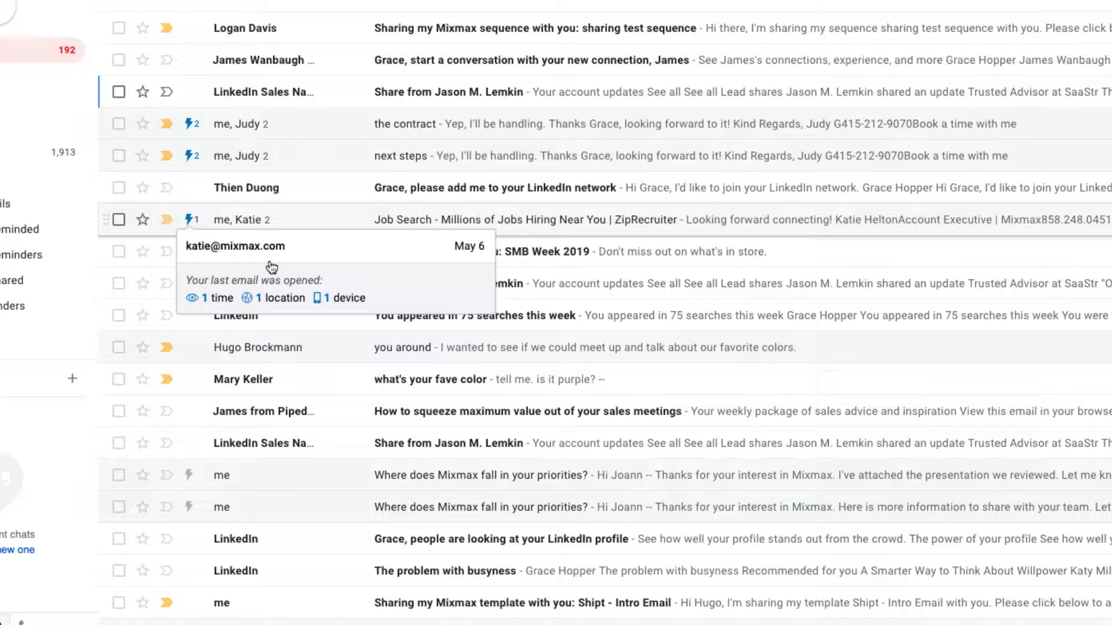
{"action": "mouse_move", "coordinate": [191, 134]}
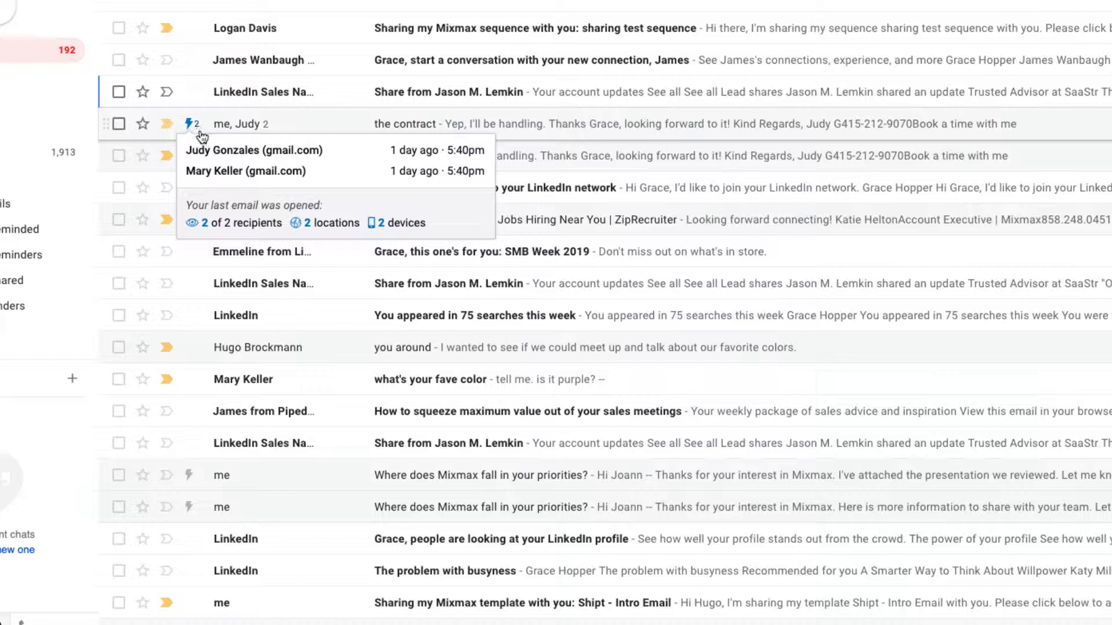
{"action": "mouse_move", "coordinate": [327, 163]}
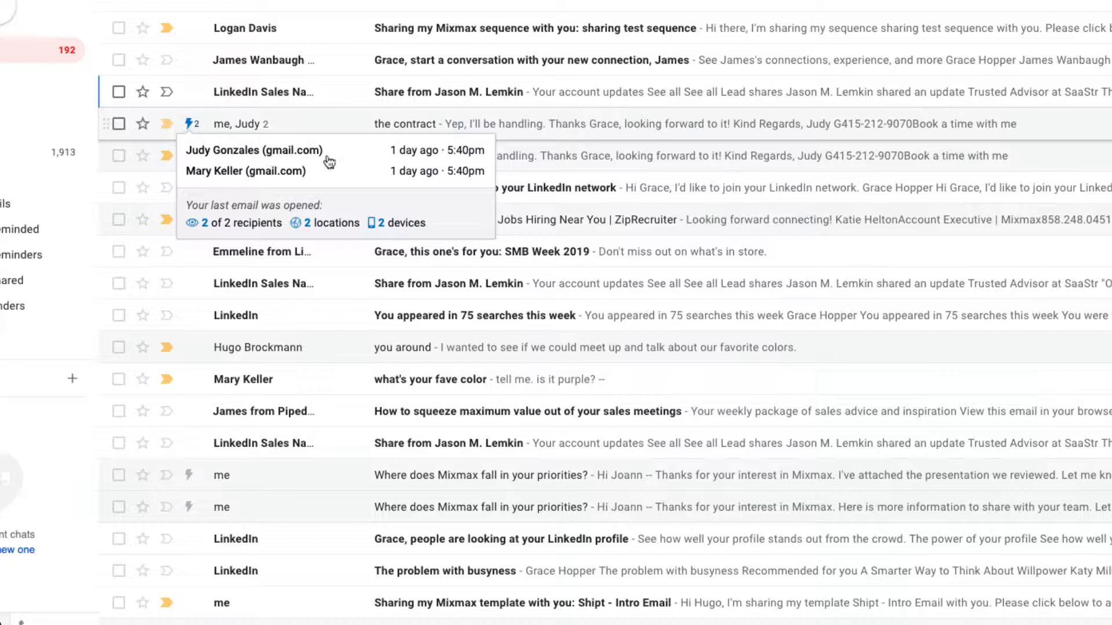
{"action": "mouse_move", "coordinate": [310, 182]}
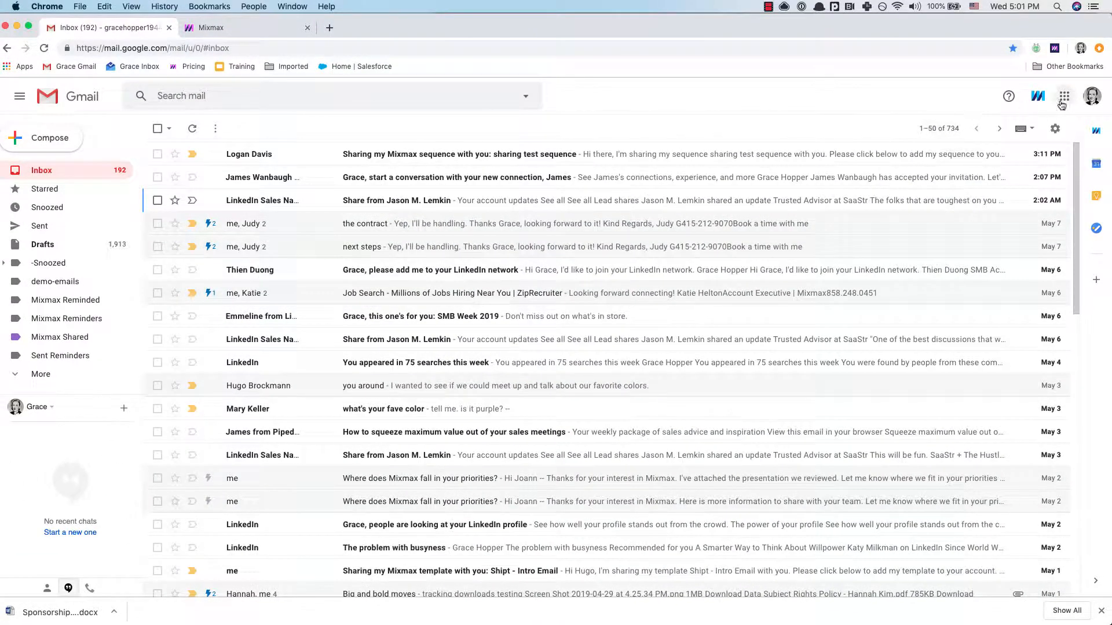
- Open the Mixmax live feed from the Gmail top bar
{"action": "left_click", "coordinate": [1035, 96]}
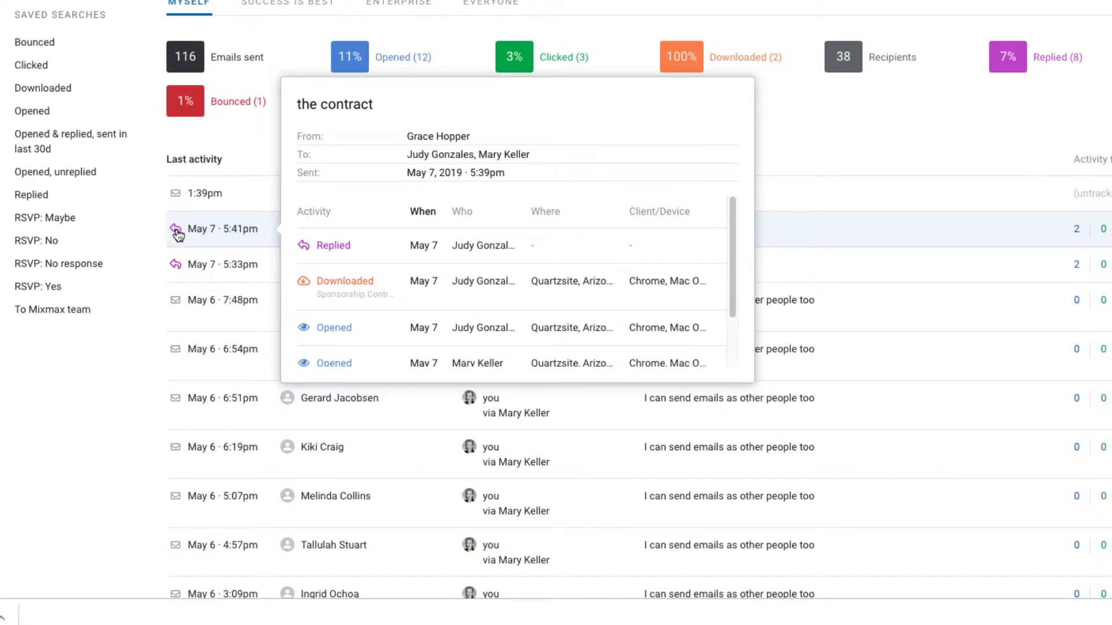
{"action": "mouse_move", "coordinate": [424, 327]}
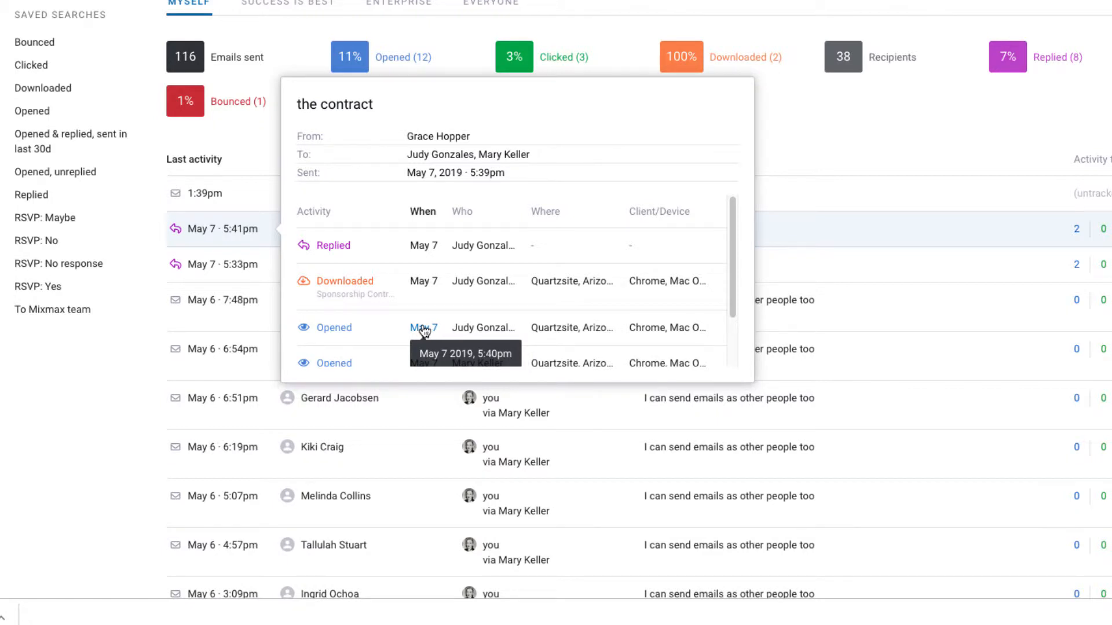
{"action": "mouse_move", "coordinate": [424, 287]}
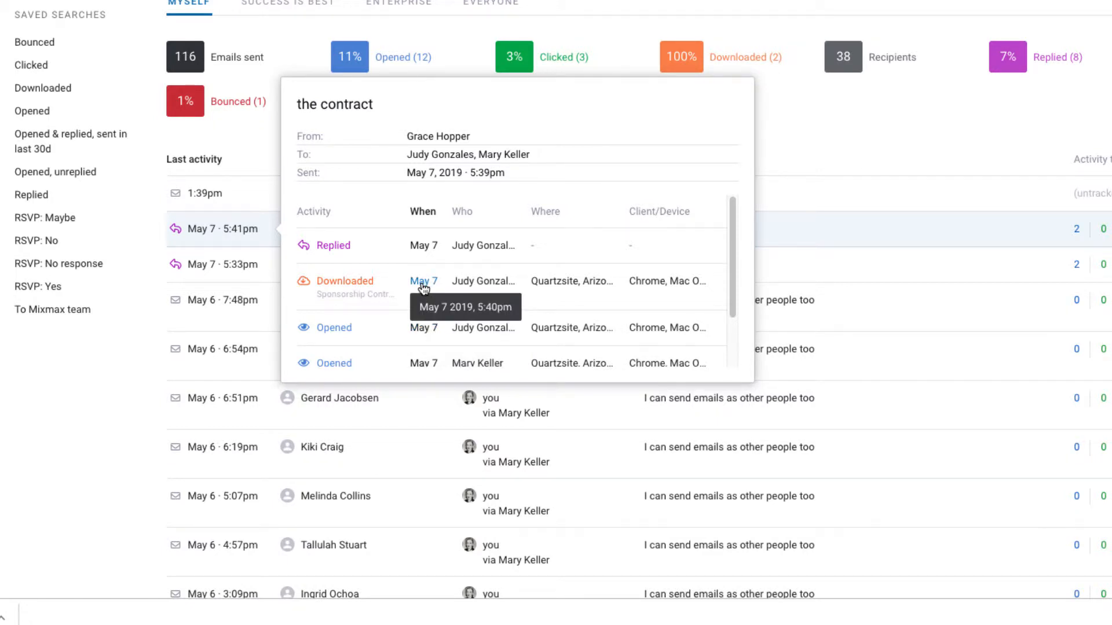